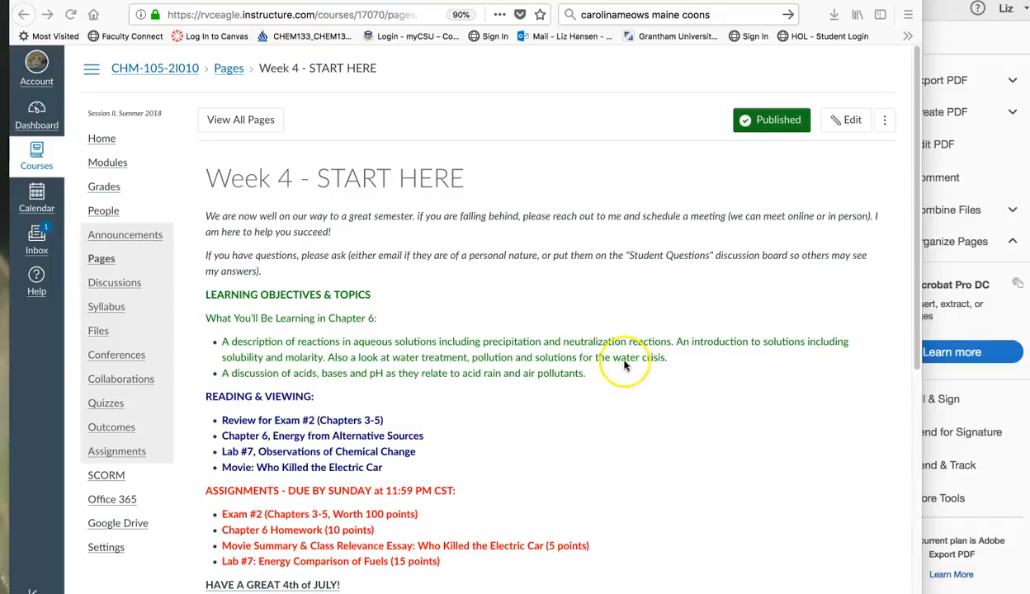
Step: Navigate from the course modules list to the Week 4 - START HERE page
scroll(down, 3)
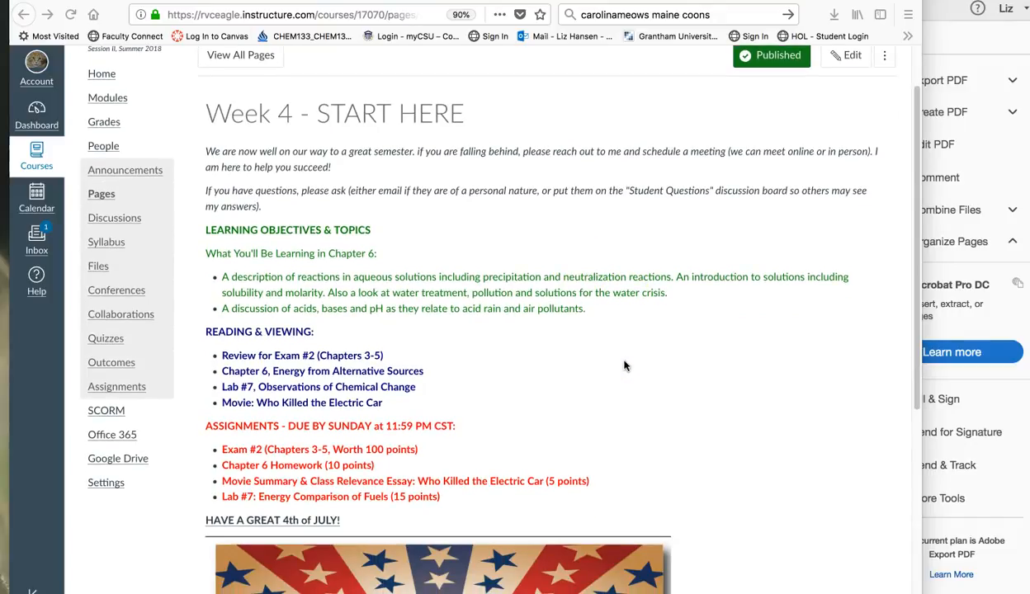
mouse_move(92, 79)
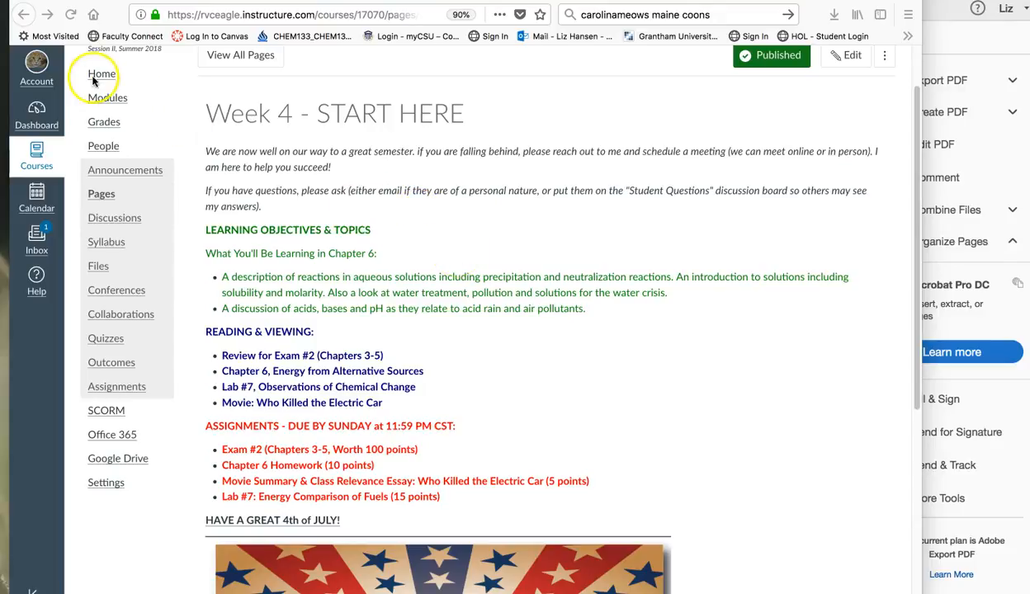
click(107, 97)
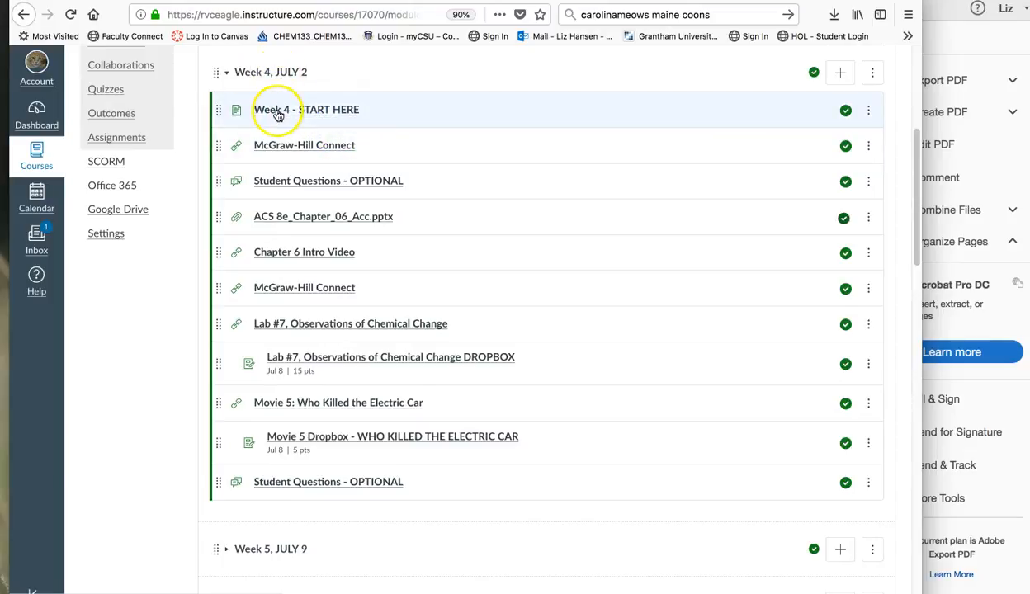
click(305, 109)
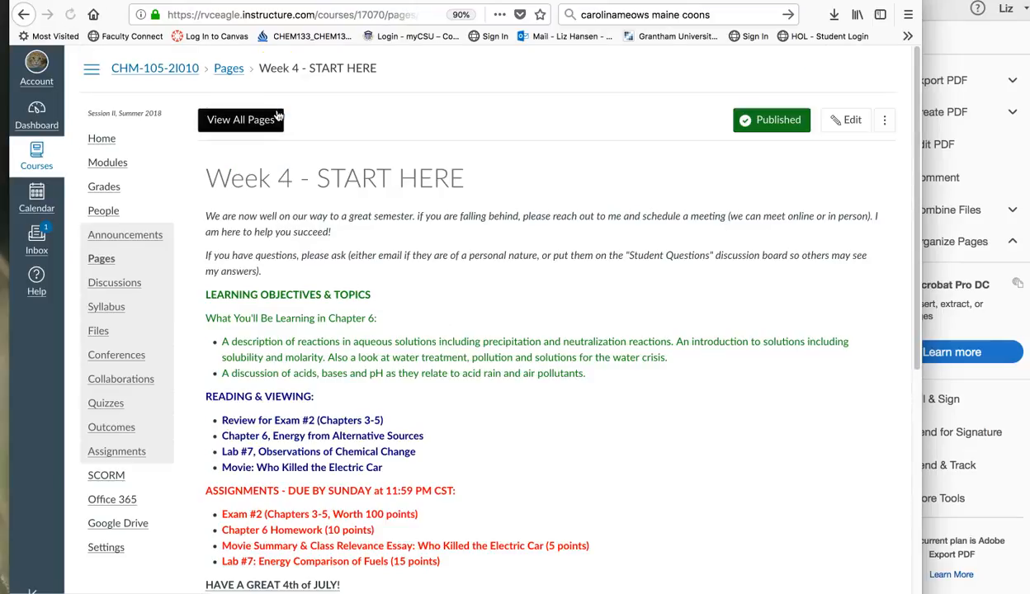
Step: Scroll down the Week 4 page until the Happy 4th of July banner is in view
scroll(down, 3)
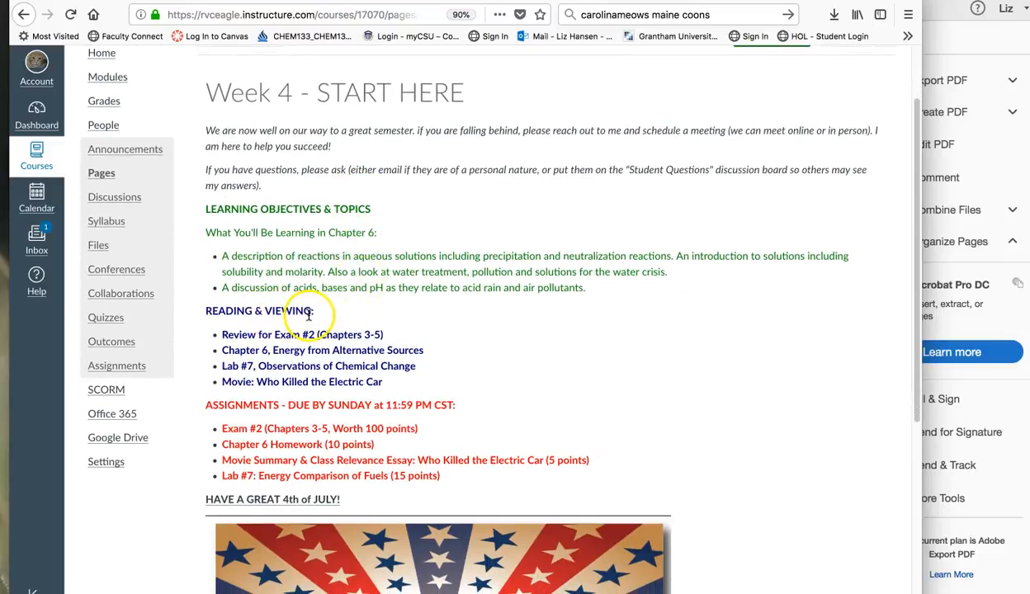
mouse_move(284, 405)
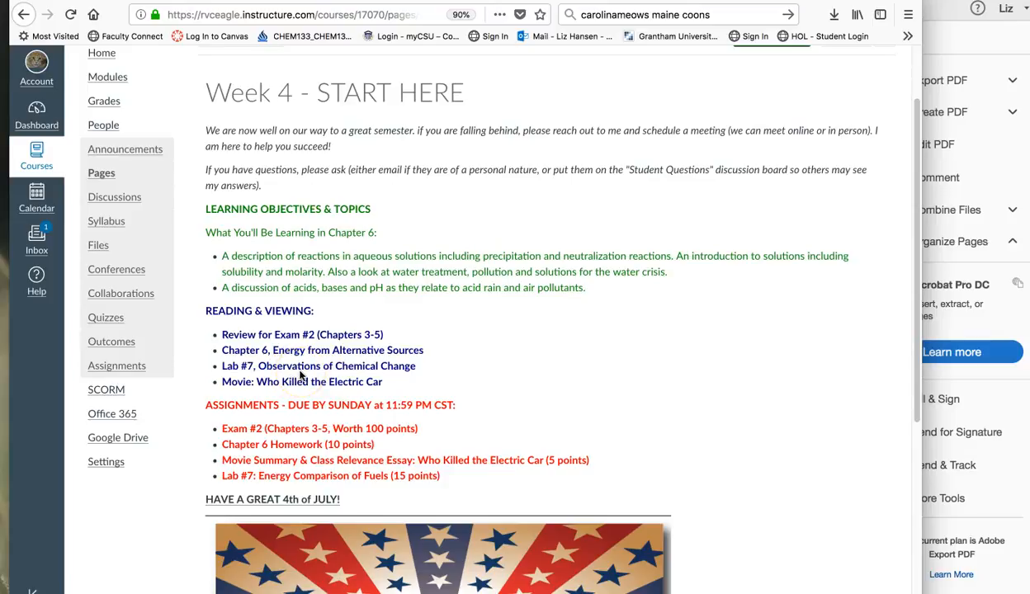
scroll(down, 3)
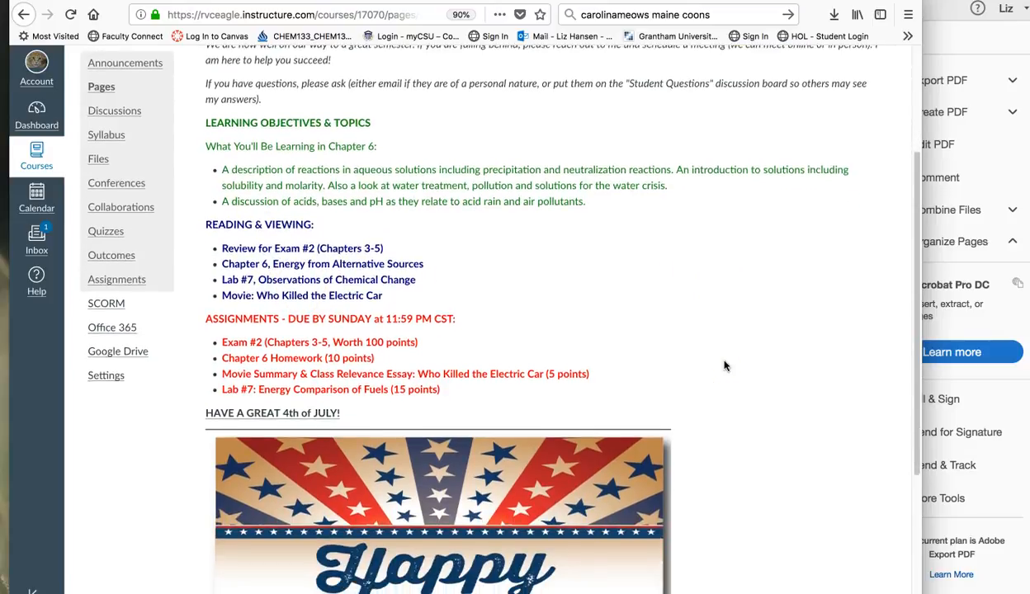
scroll(down, 3)
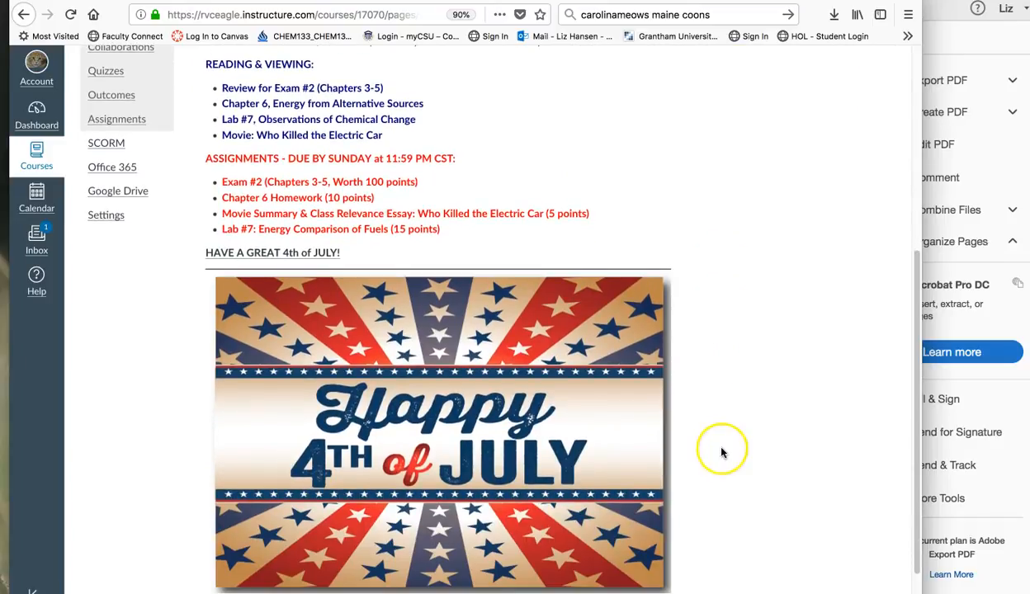